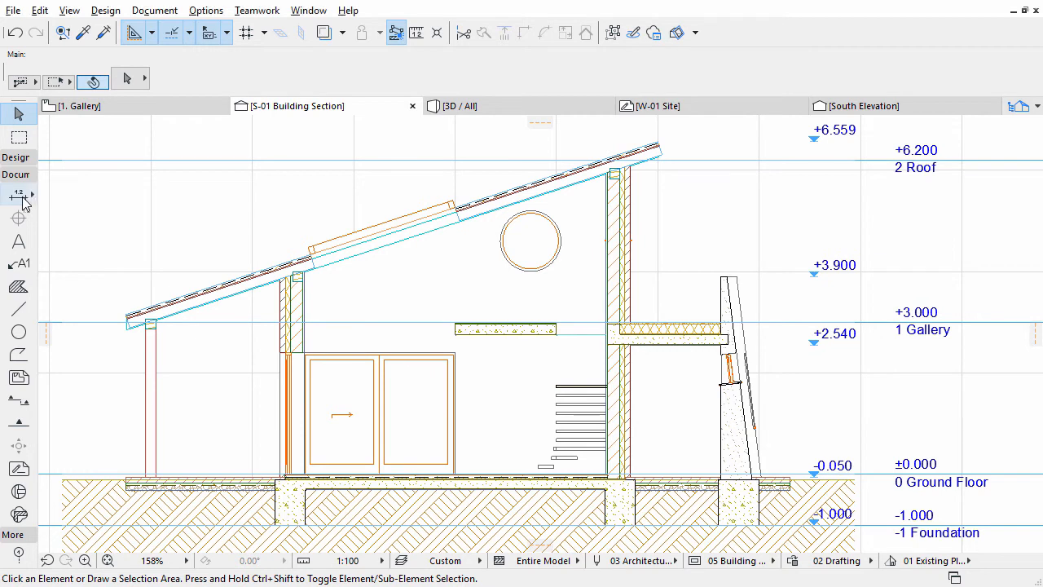
- Place a +6.031 level marker at the roof beam top in the S-01 Building Section
left_click(17, 194)
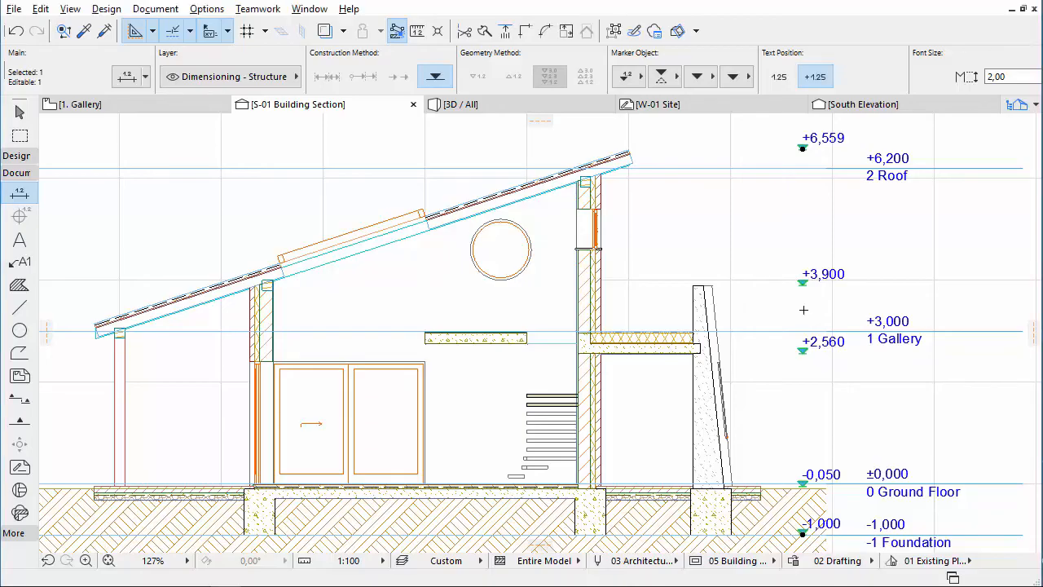
mouse_move(803, 310)
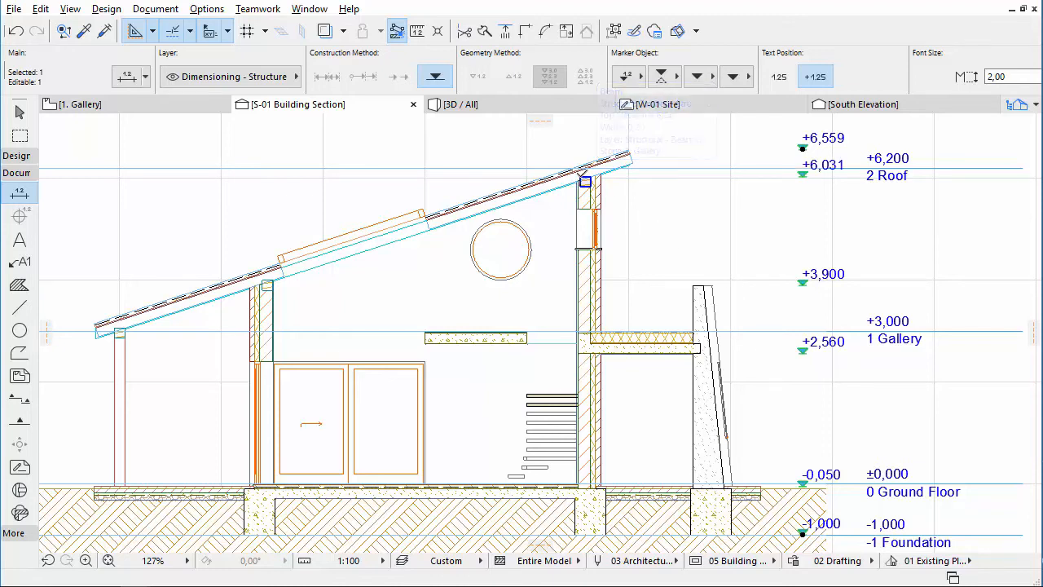
mouse_move(587, 183)
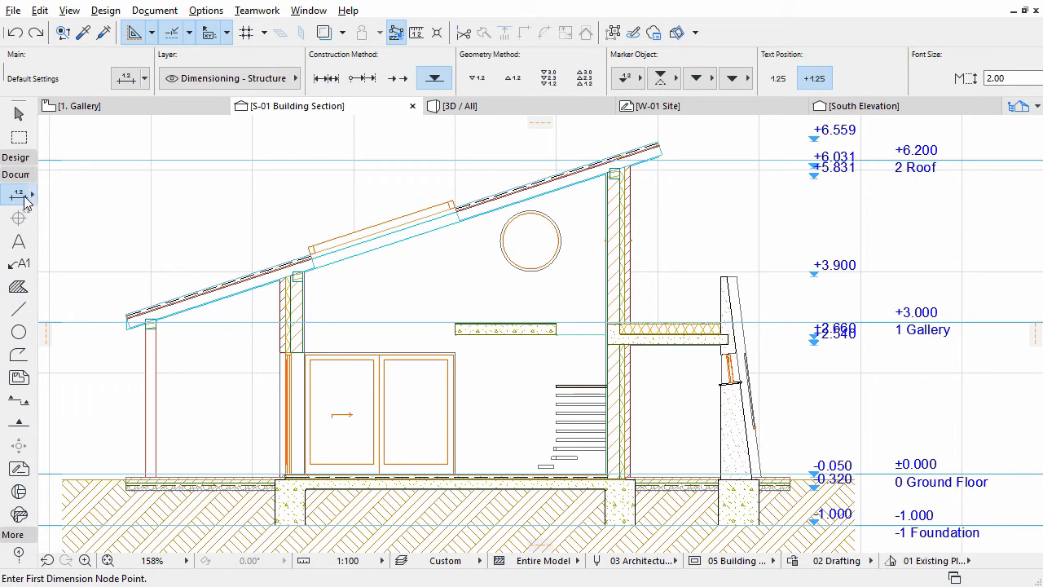
mouse_move(20, 194)
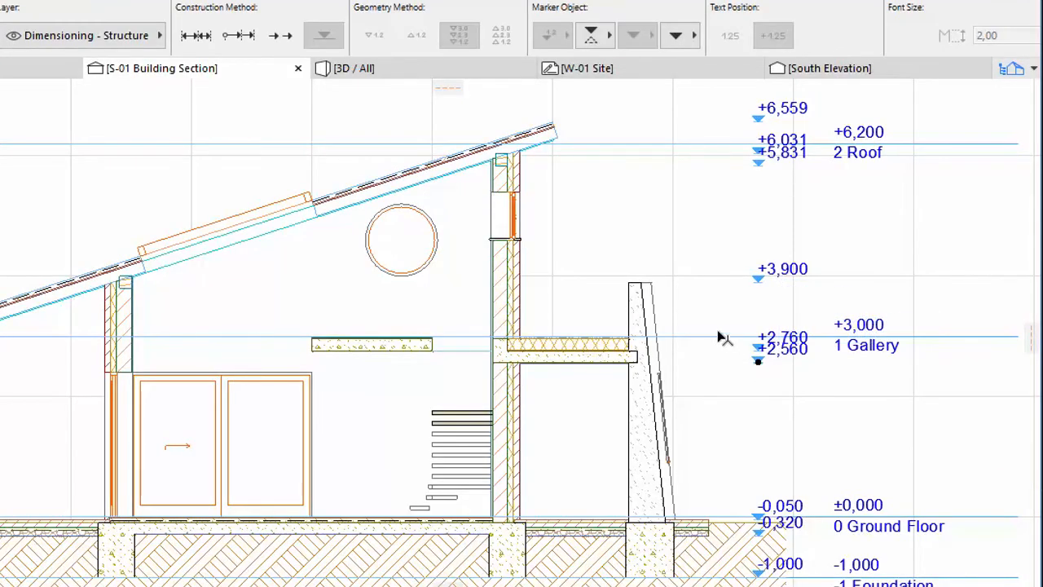
- Select the overlapping gallery and ground-floor level markers to space them apart
left_click(614, 34)
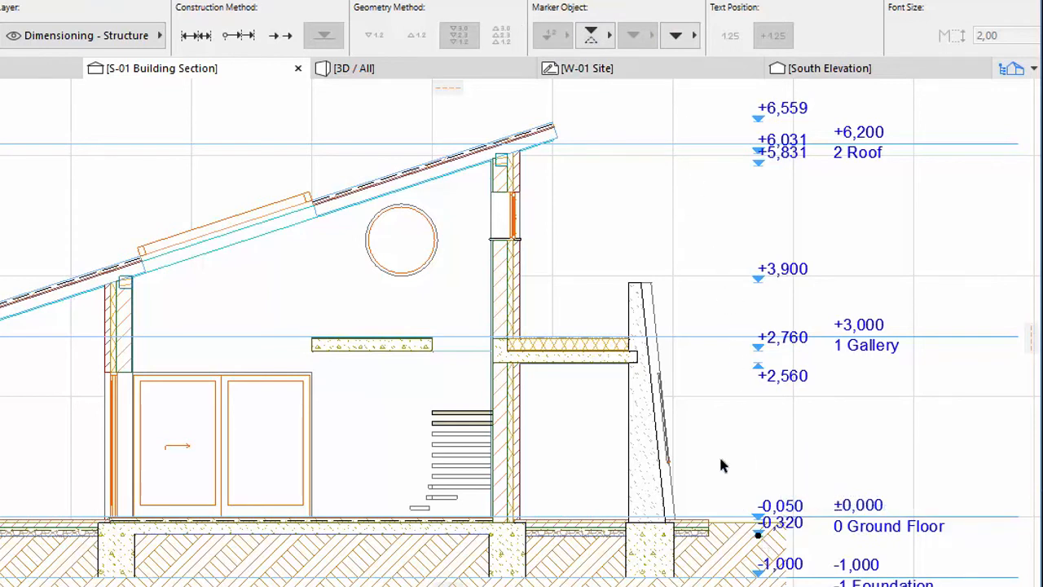
left_click(613, 36)
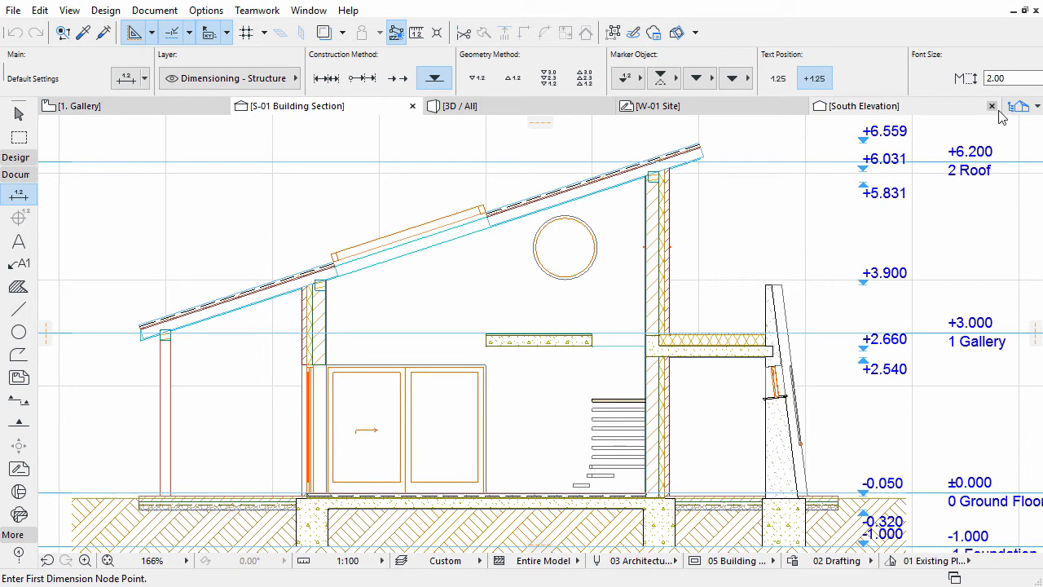
mouse_move(1020, 107)
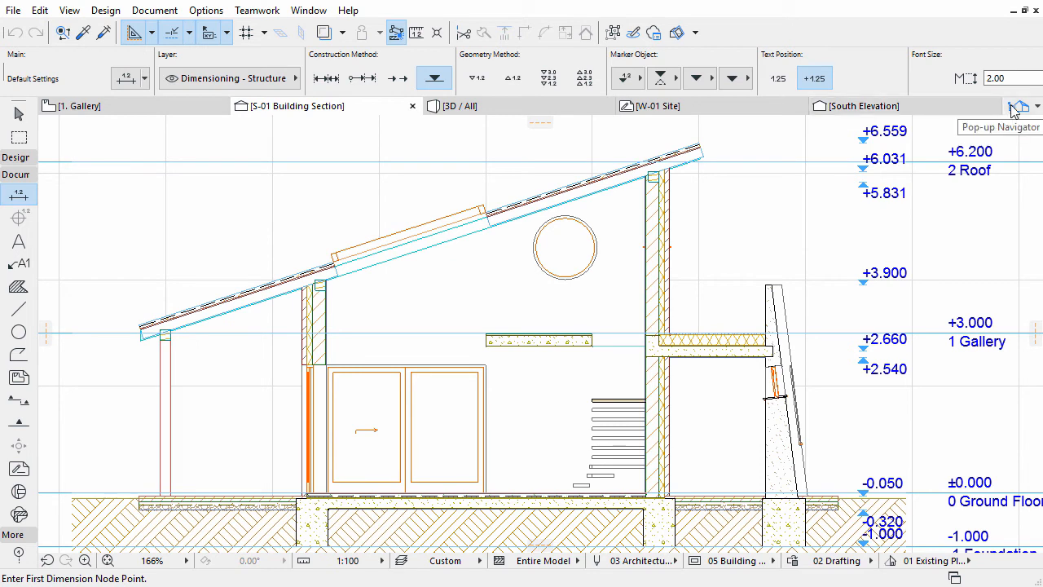
- Switch to the 0. Ground Floor plan and bring up the 10.500 dimension's text settings
left_click(1017, 107)
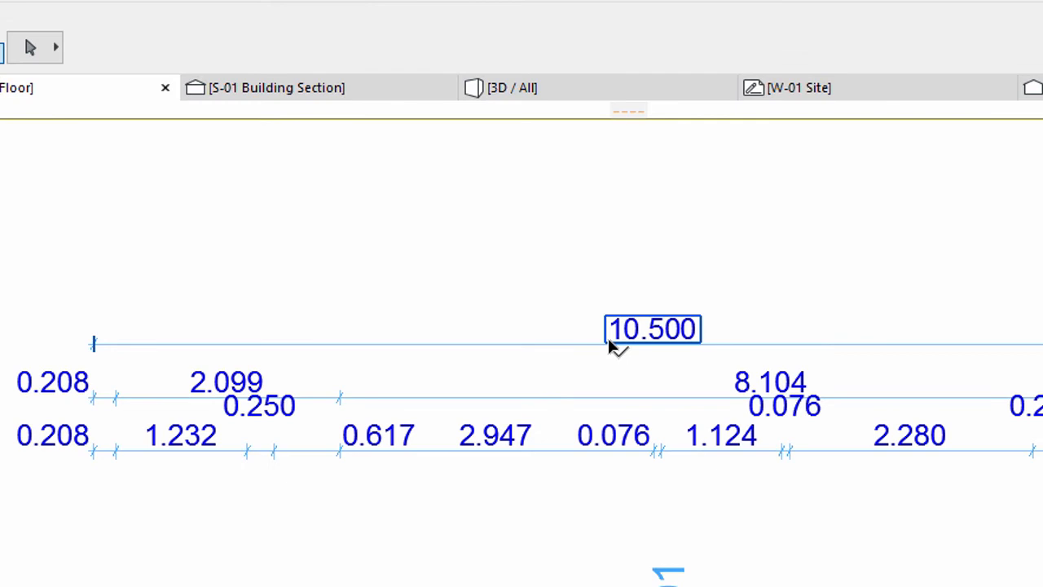
left_click(652, 330)
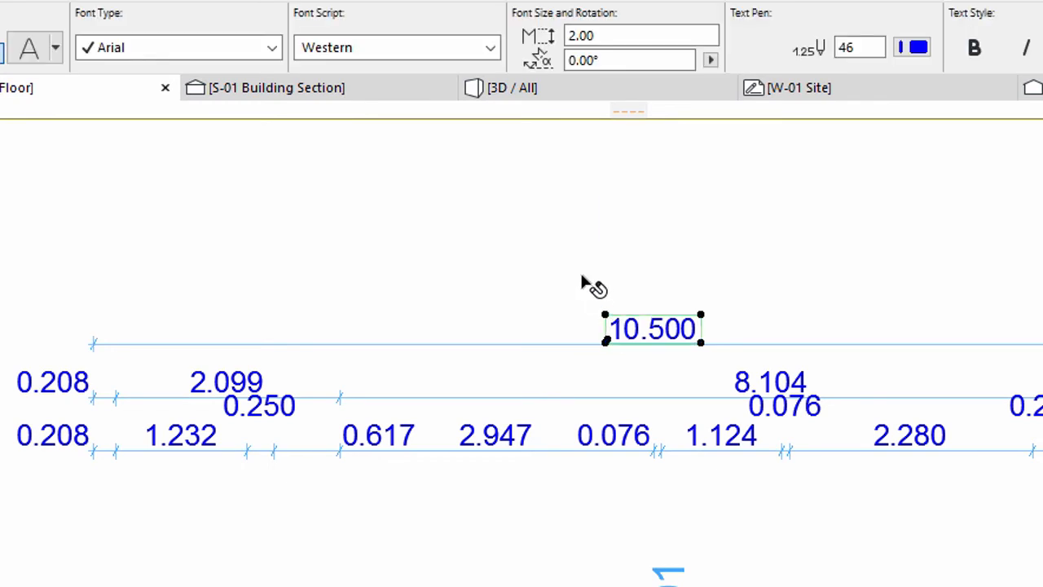
mouse_move(607, 346)
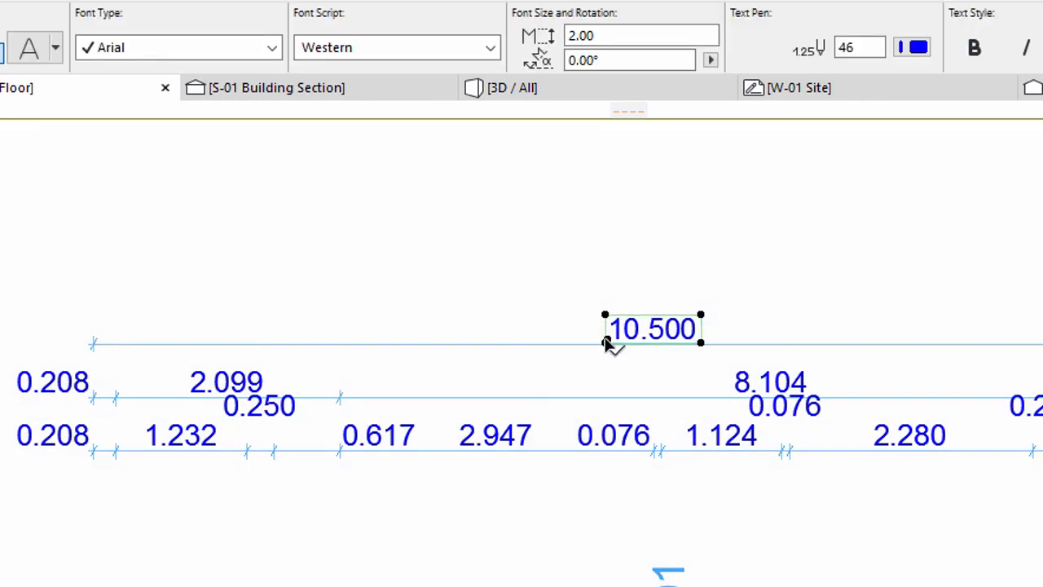
mouse_move(312, 204)
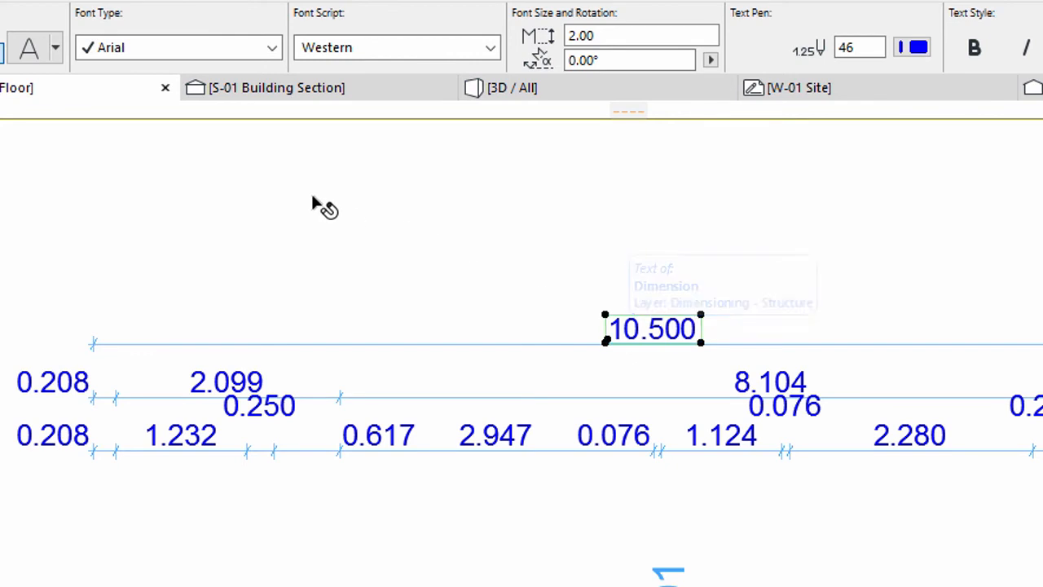
mouse_move(34, 50)
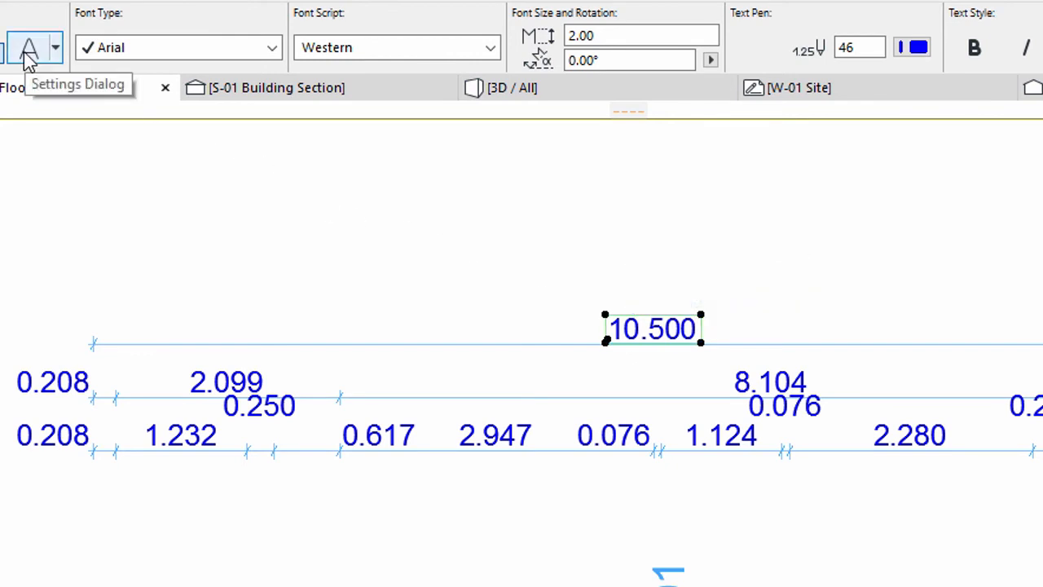
left_click(34, 47)
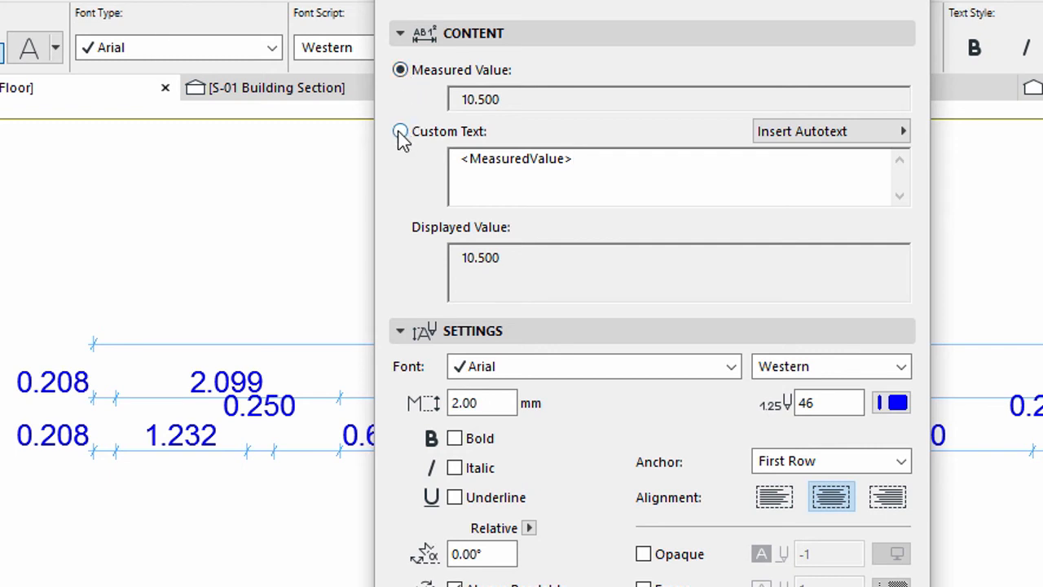
- Use Custom Text reading 'Overall dimension: ' before <MeasuredValue>
left_click(401, 130)
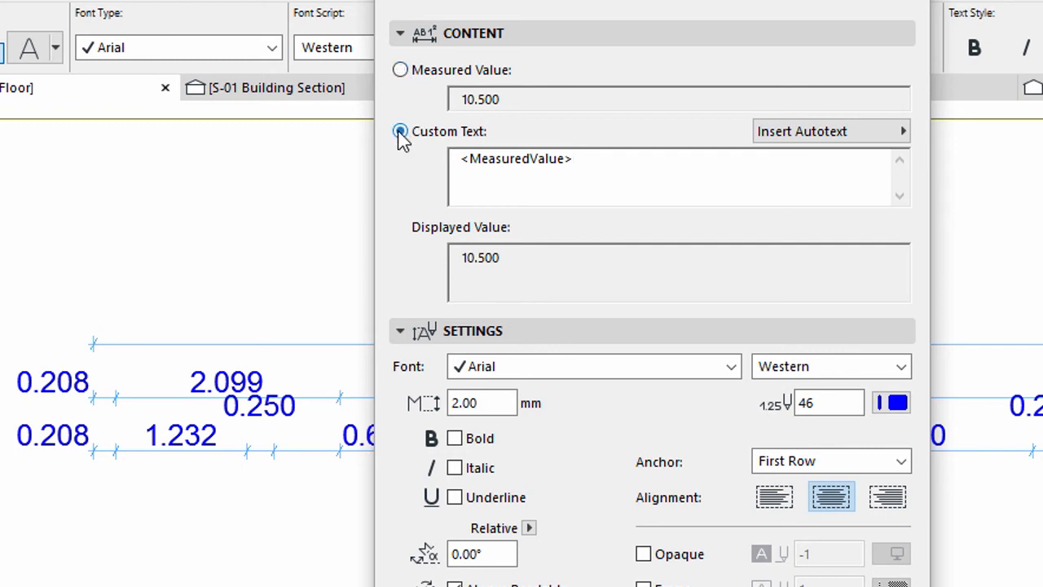
left_click(400, 131)
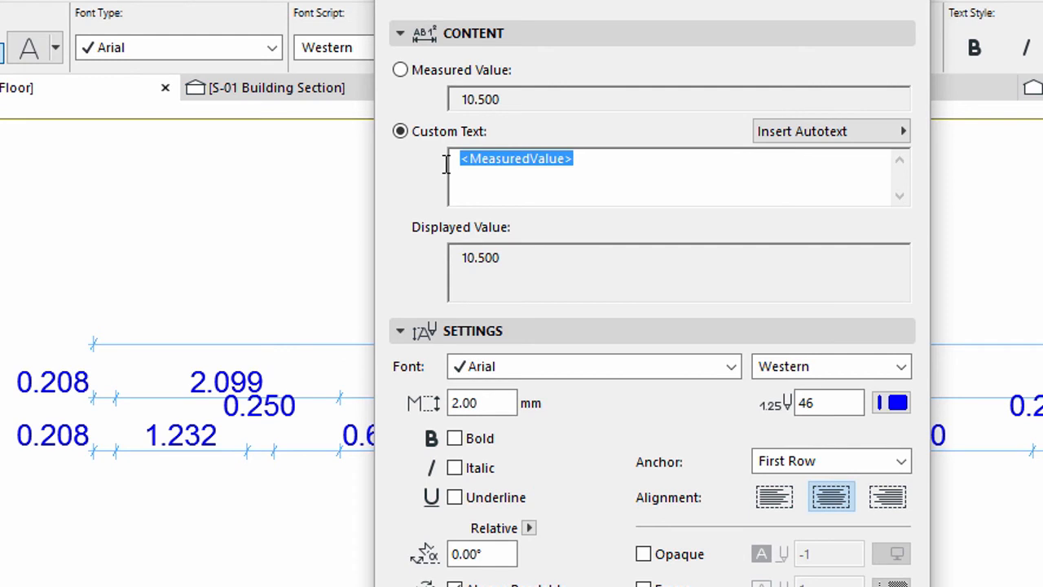
double_click(548, 158)
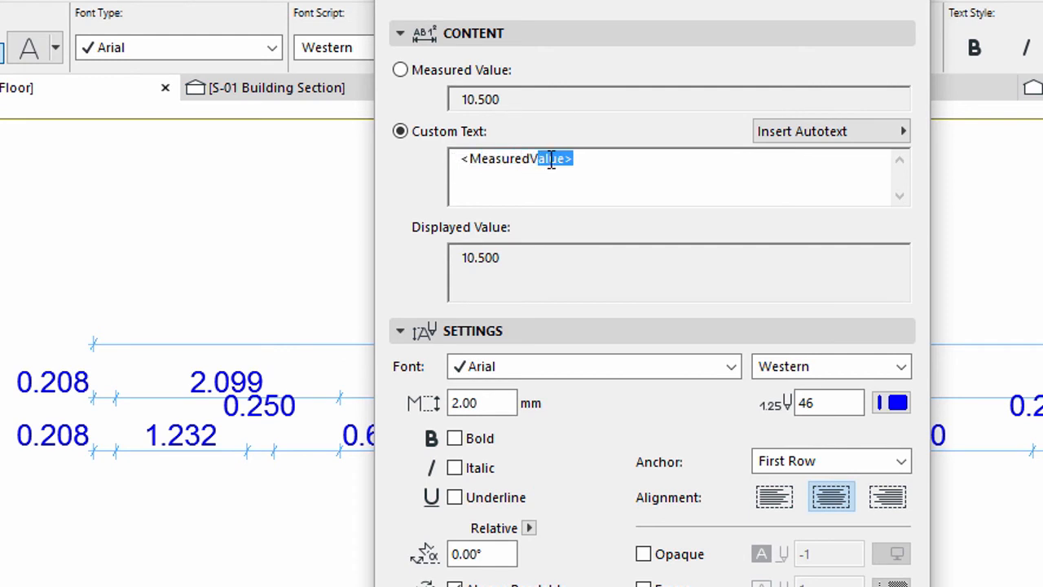
double_click(548, 158)
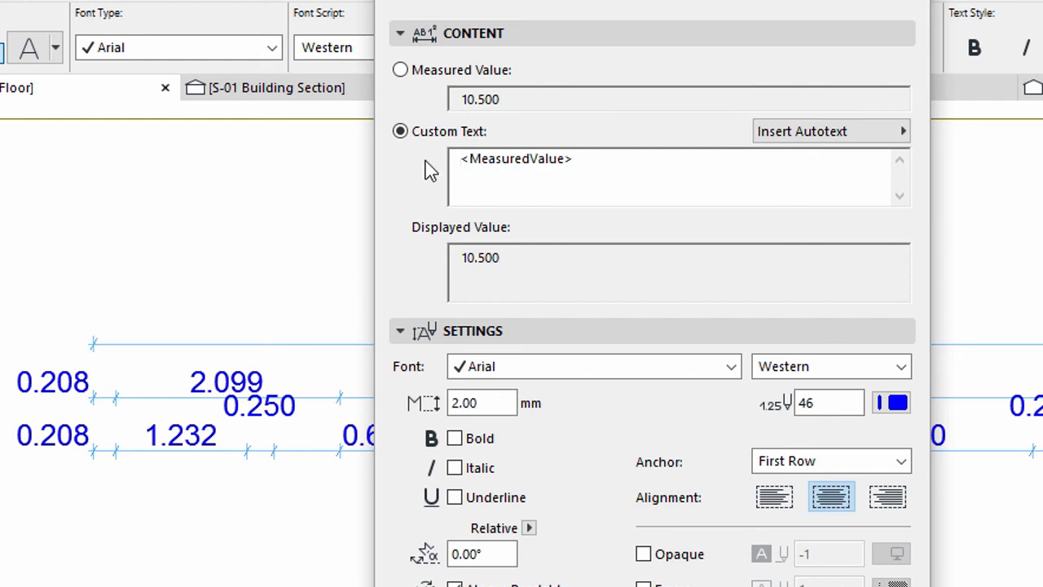
type("Overall d")
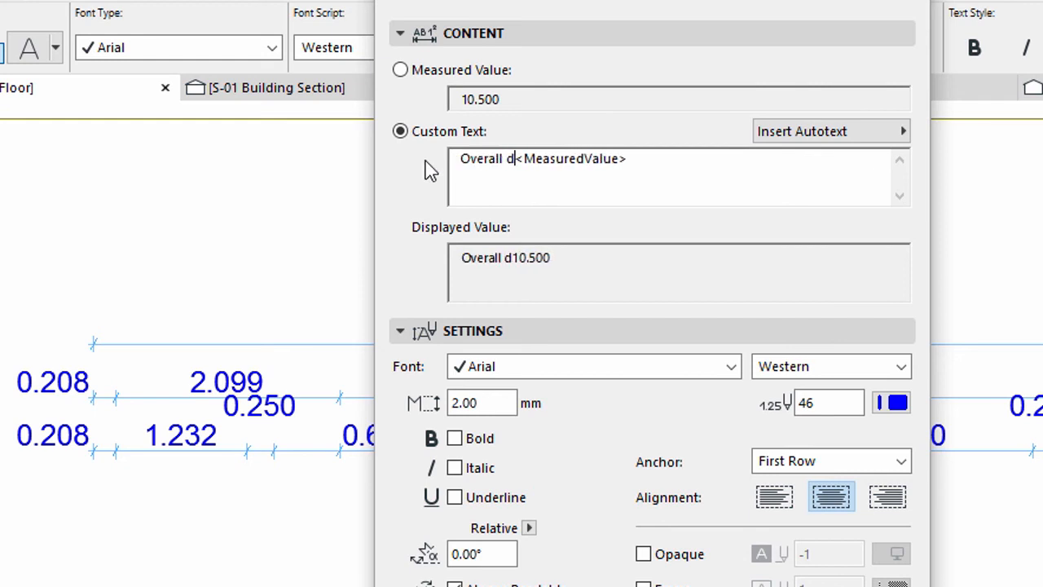
type("imension:")
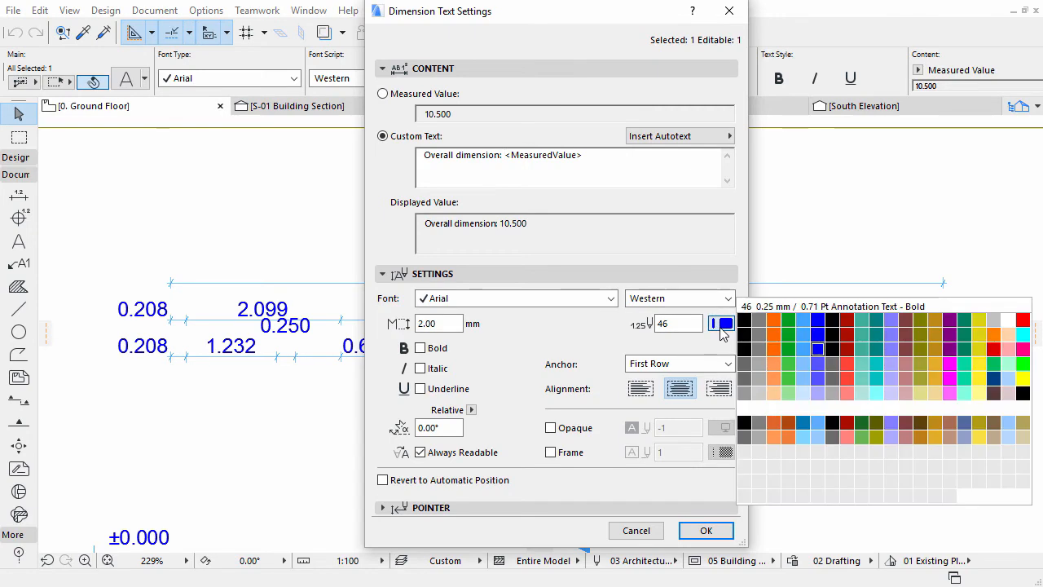
- Set the dimension Text Pen to red pen 20
left_click(979, 319)
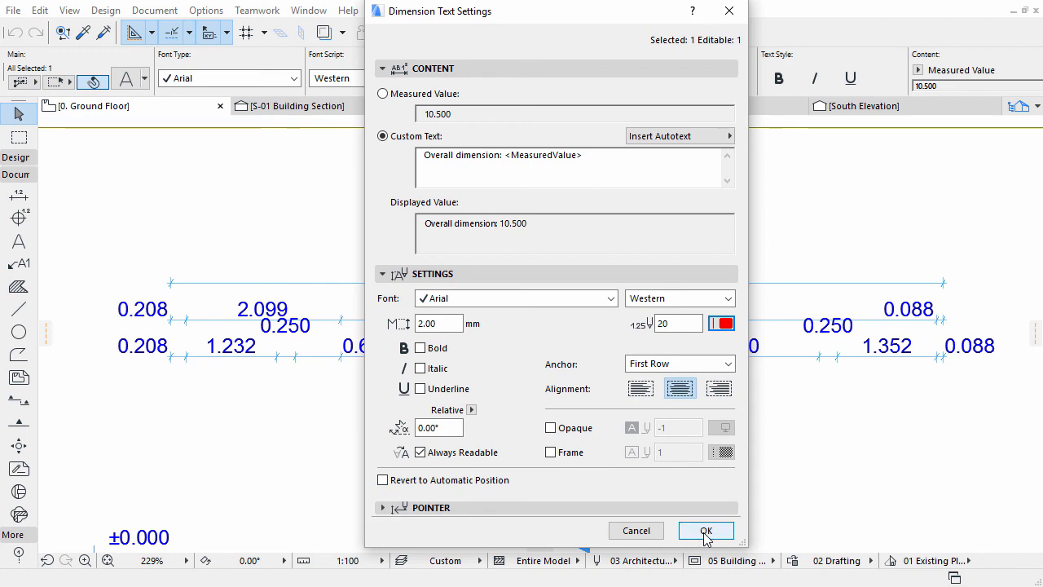
- Confirm so the top chain reads 'Overall dimension: 10.500' in red
left_click(707, 531)
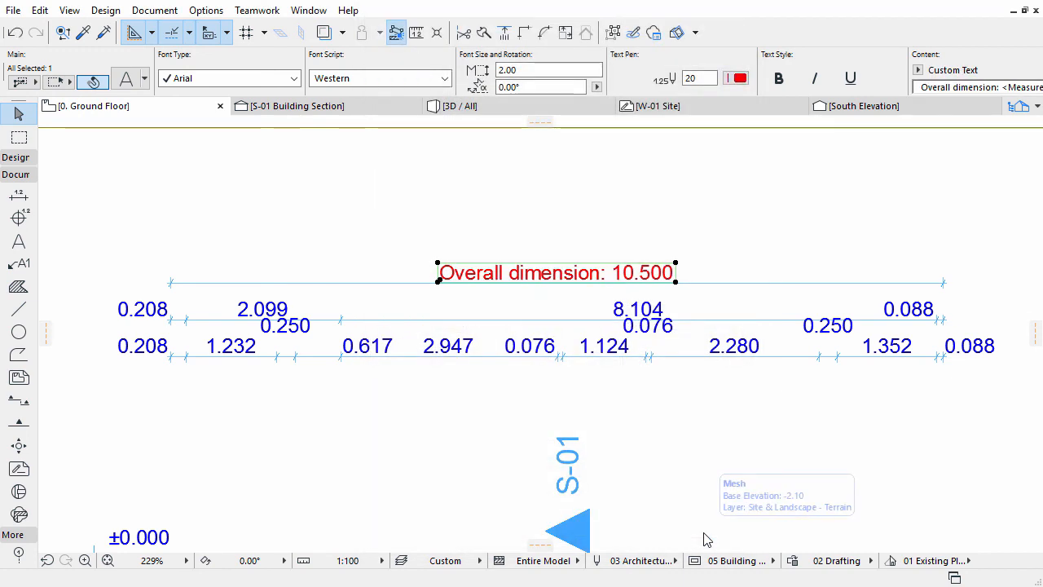
mouse_move(665, 483)
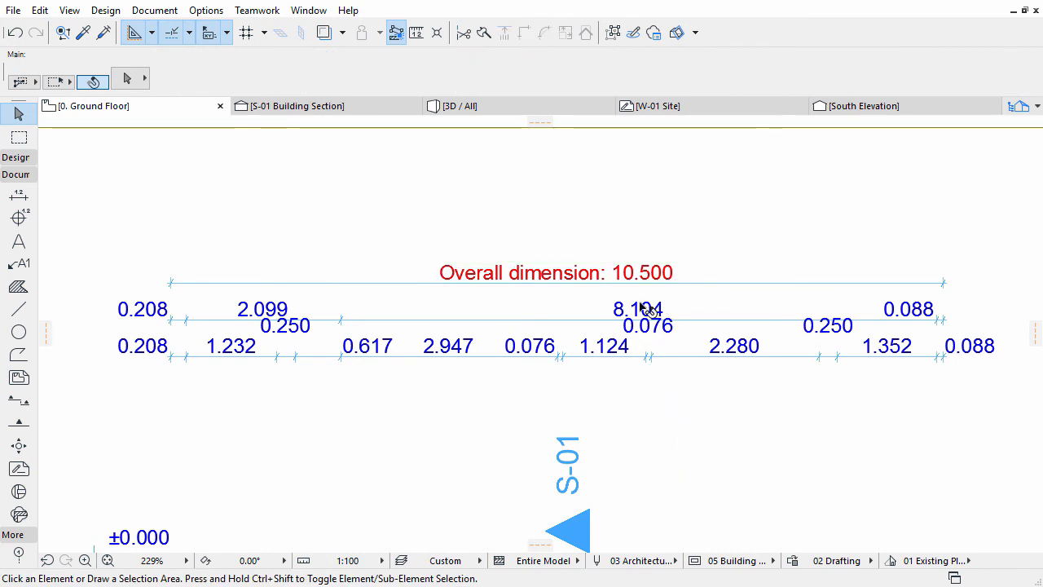
mouse_move(561, 96)
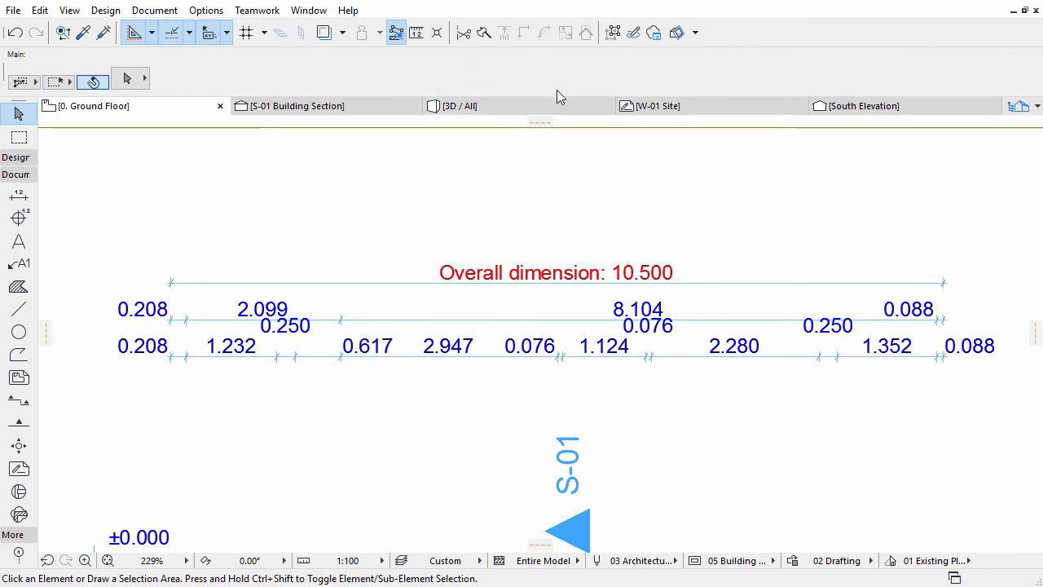